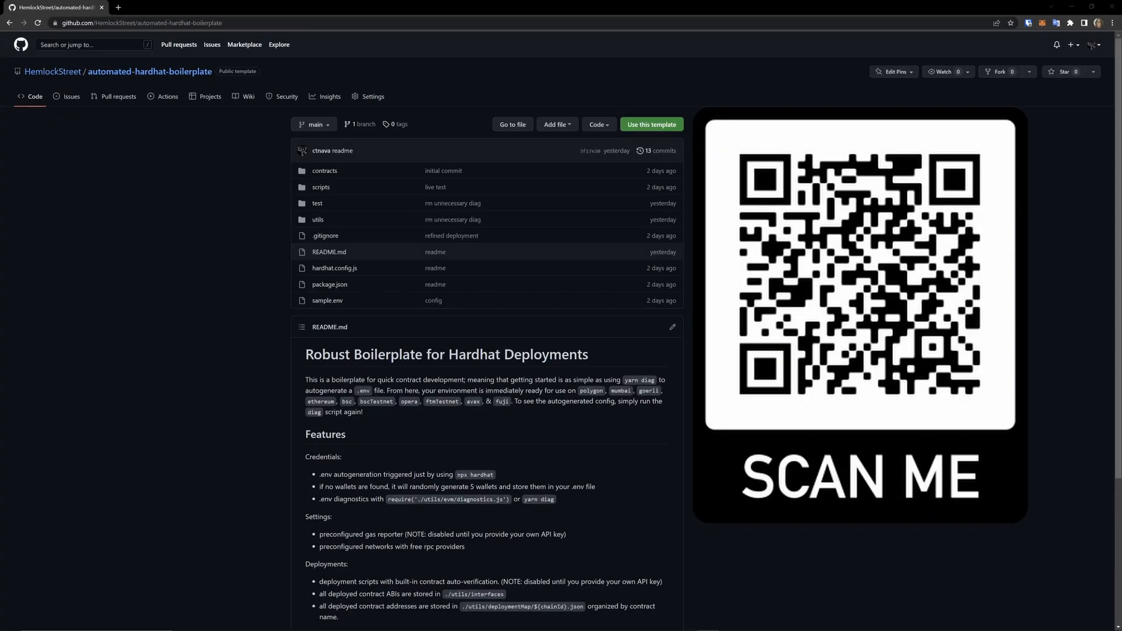
Switch from the automated-hardhat-boilerplate GitHub page to the EatTheBlocks tab
left_click(650, 124)
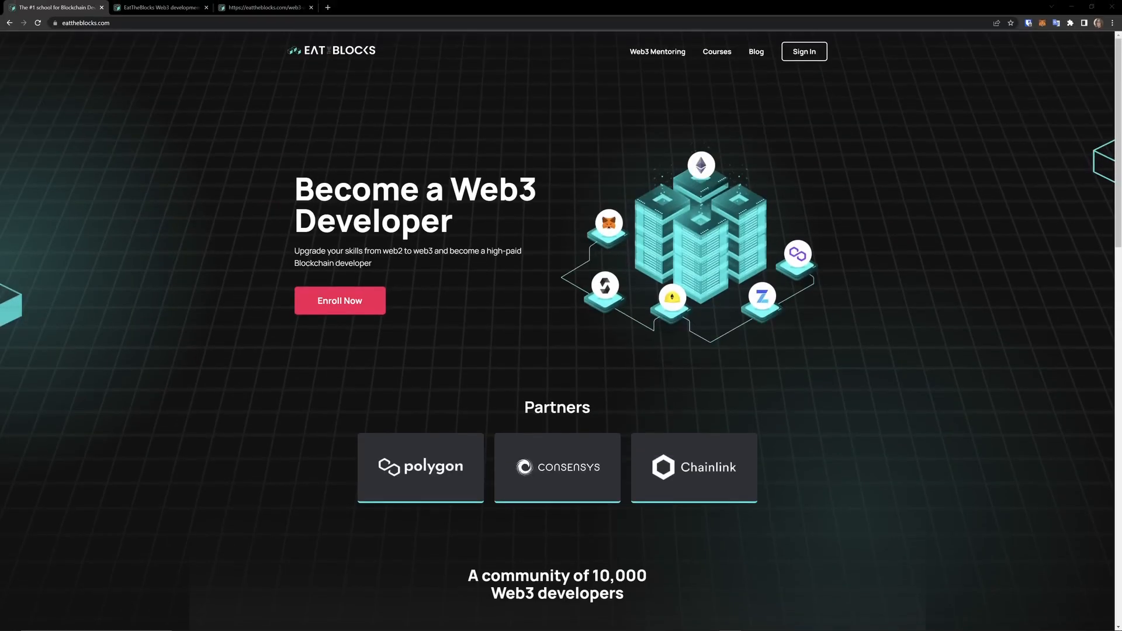
Browse pro.eattheblocks.com down through the course listing (GameFi 101, Smart Contract Security 101, NFT 101)
left_click(715, 51)
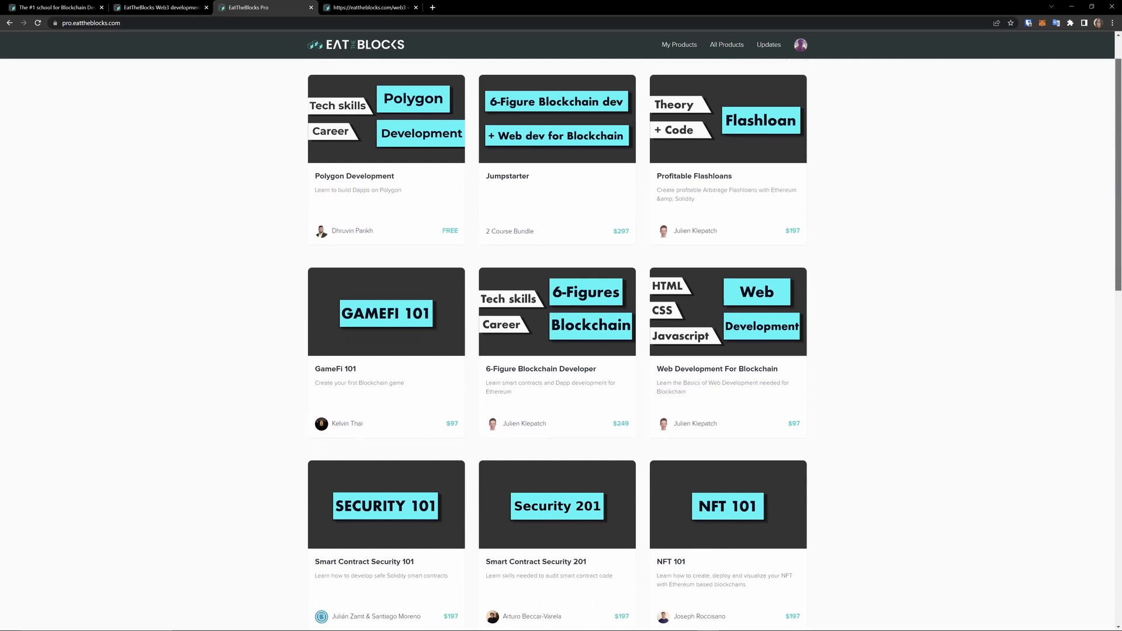
scroll("down", 3)
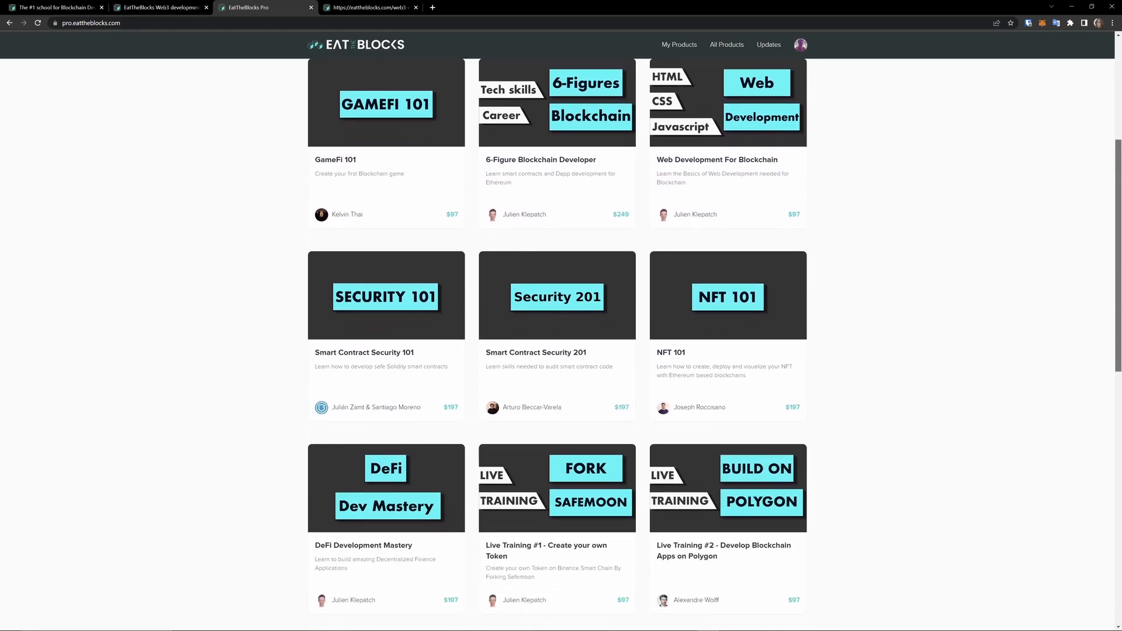
scroll("down", 3)
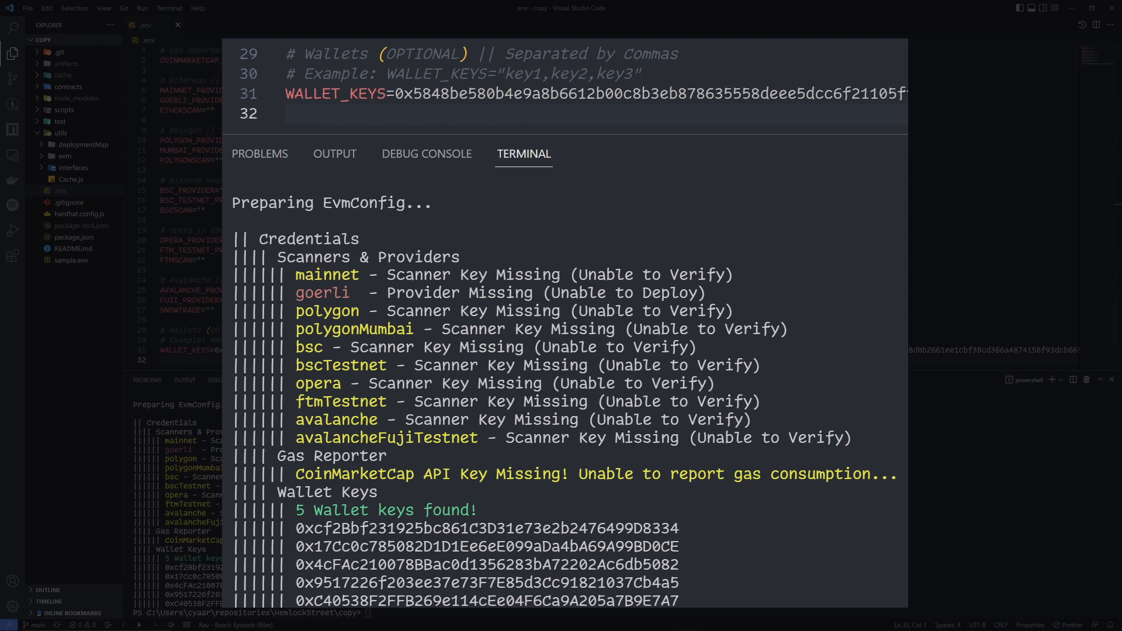
Show scripts/getBalances.js with its require('../utils/evm/diagnostics') line and the 5-wallet-keys diagnostics report
left_click(80, 132)
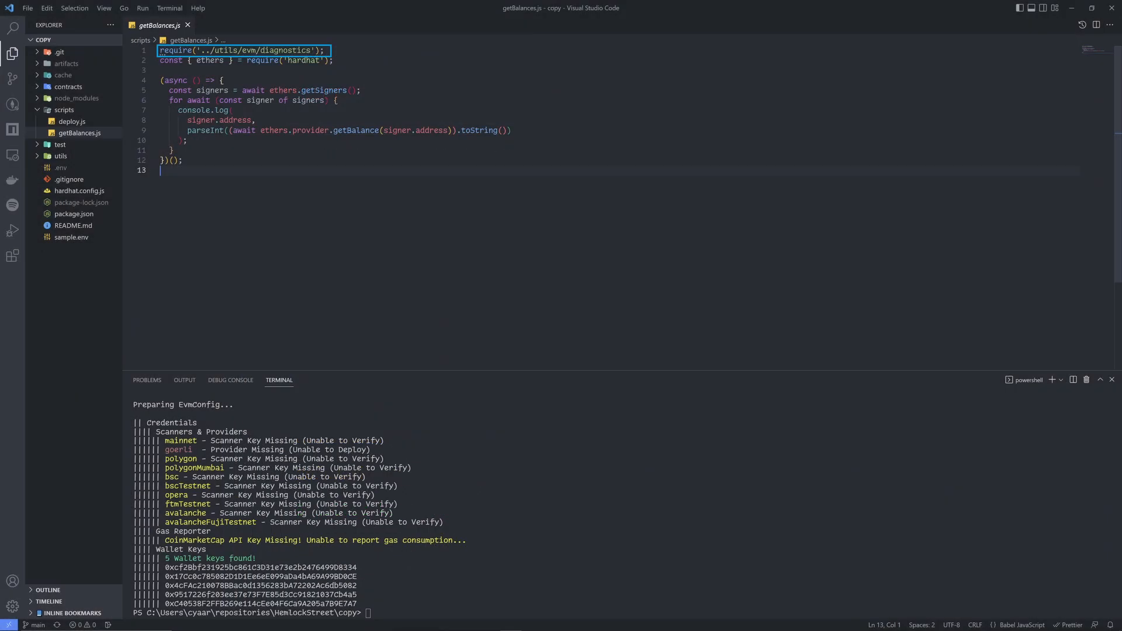